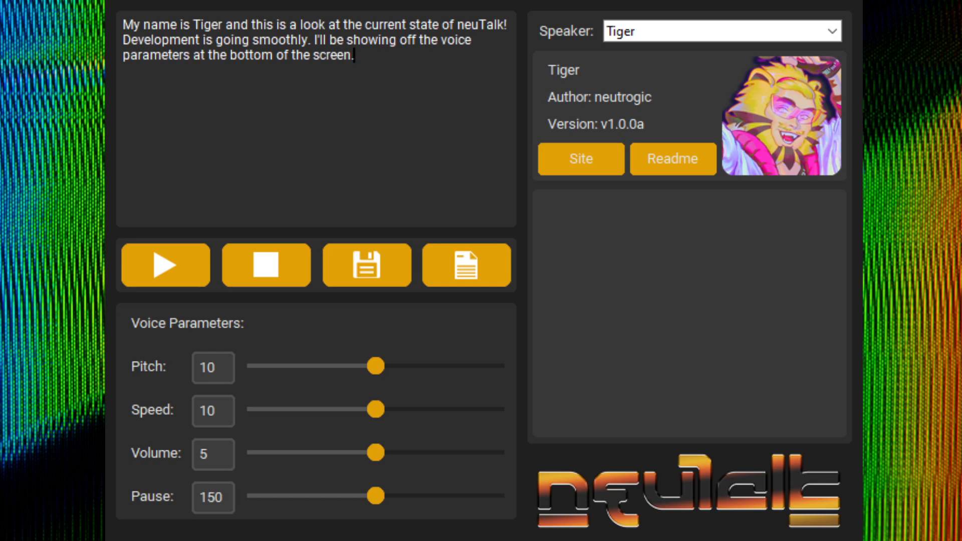
# Select all of the introduction text so it can be replaced.
pyautogui.press('ctrl+a')
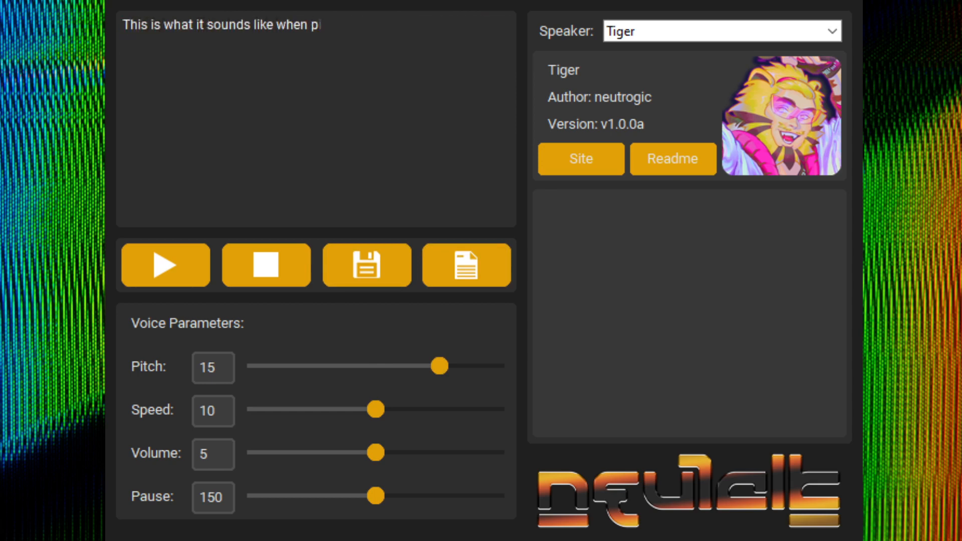
# Finish the raised-pitch sentence ending "…when pitch is raised.".
pyautogui.write('tch is raised.')
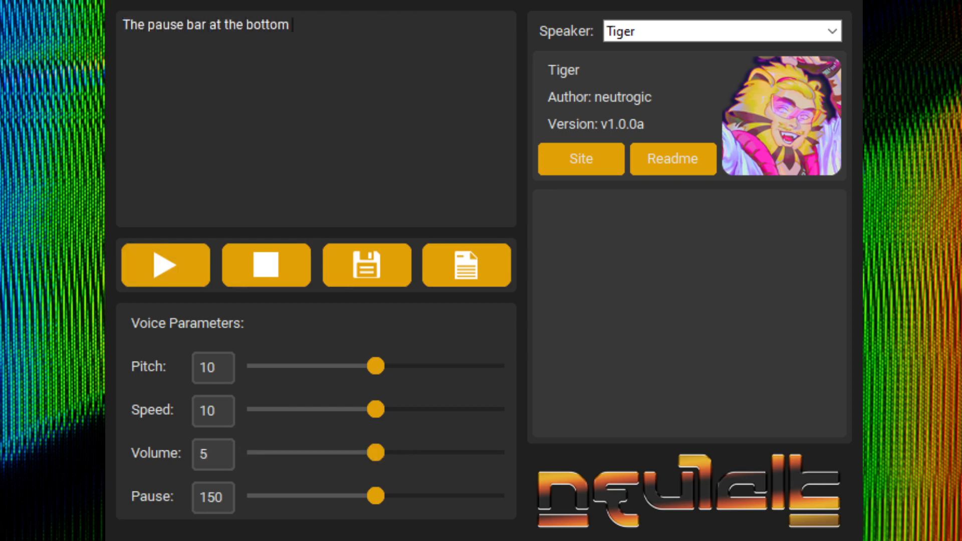
# Continue the pause-bar line: it "will make the length of silence bet…".
pyautogui.write('will make the length of silence bet')
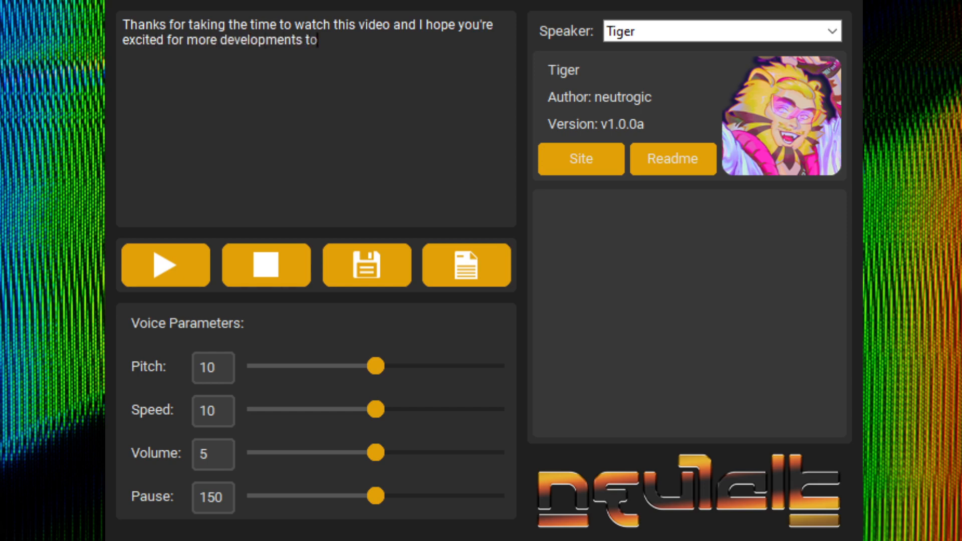
# Finish the closing message about phonetic {…K SH AH N EH R IY} support and refinements, removing the stray trailing letter.
pyautogui.write("come to neuTalk! In the coming week I'll be focusing mostly on the {K AH S T AH M} {D IH")
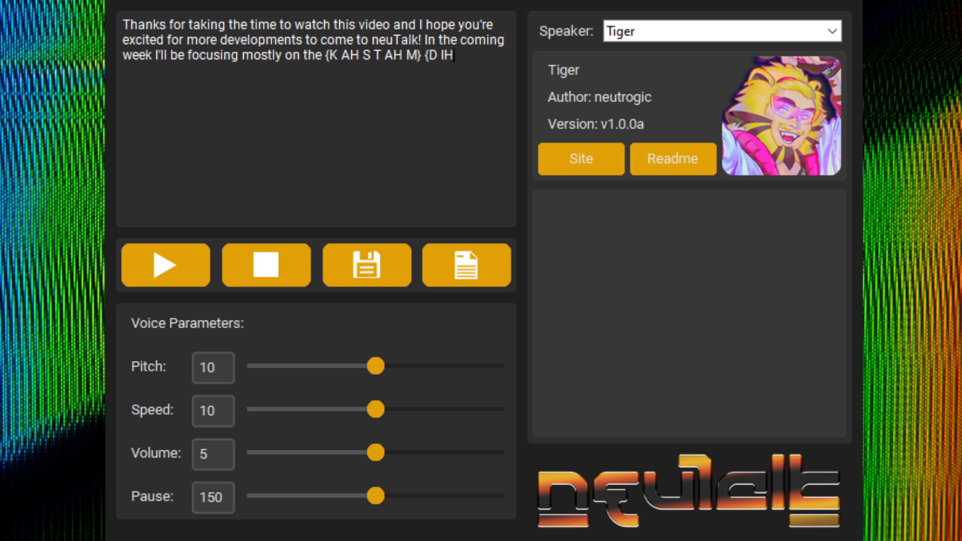
pyautogui.write('K SH AH N EH R IY} support as well as refining the parameters and adding more if I can pull it off! T')
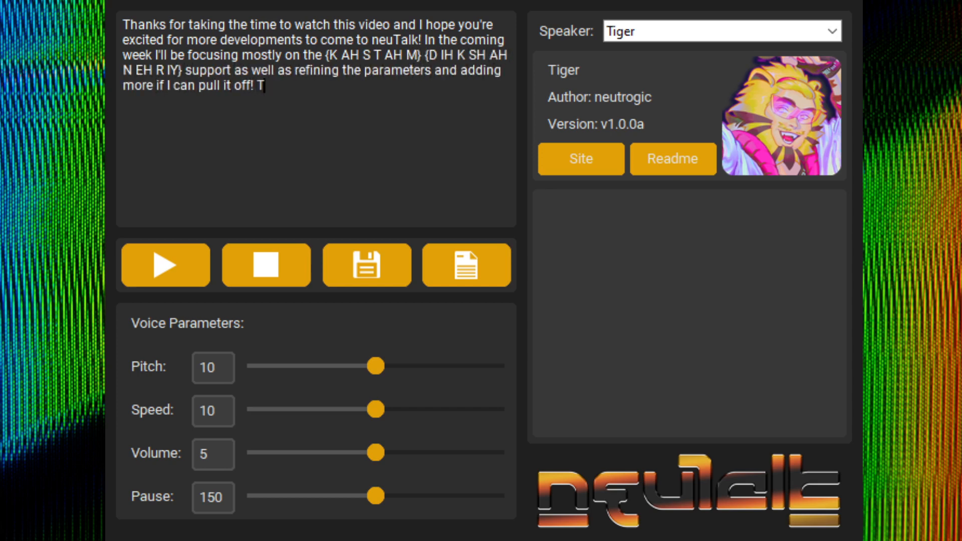
pyautogui.press('Backspace')
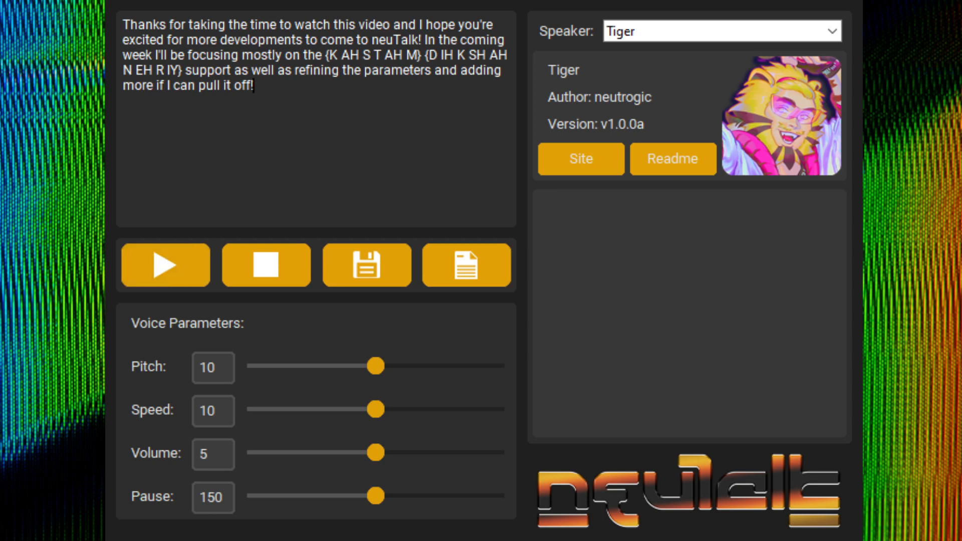